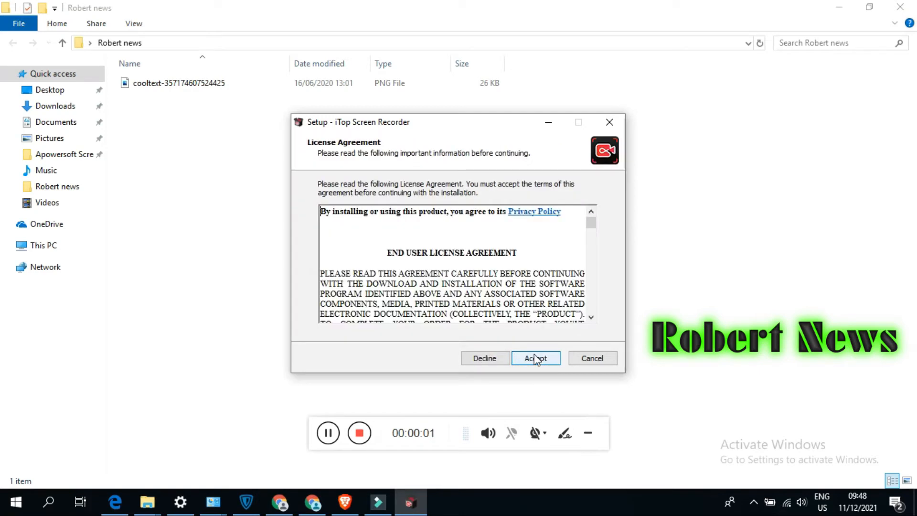
Accept the license and install, keeping the desktop icon and taskbar pin options
click(535, 358)
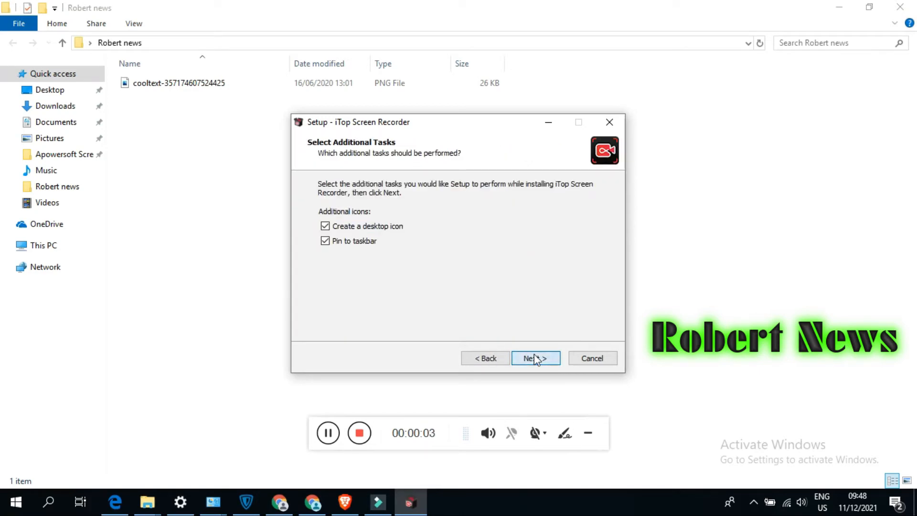
click(535, 358)
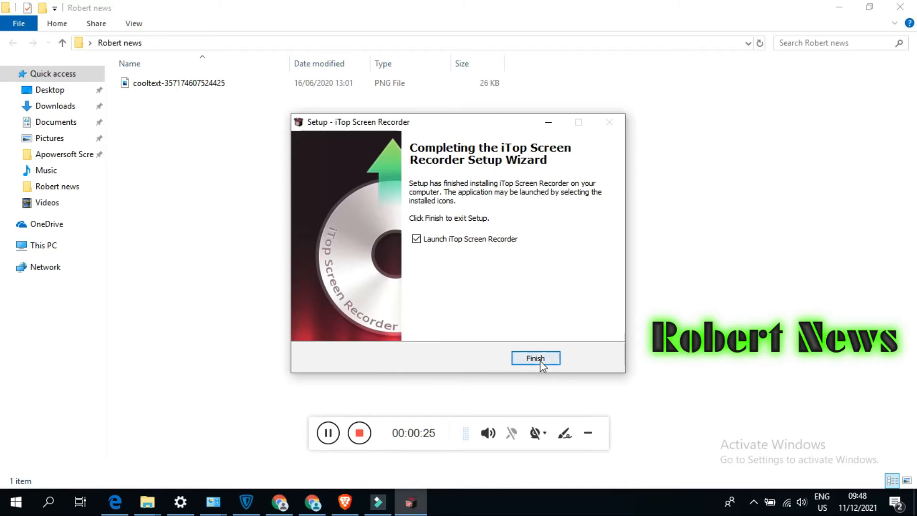
Finish setup with 'Launch iTop Screen Recorder' checked to open the recorder
click(535, 358)
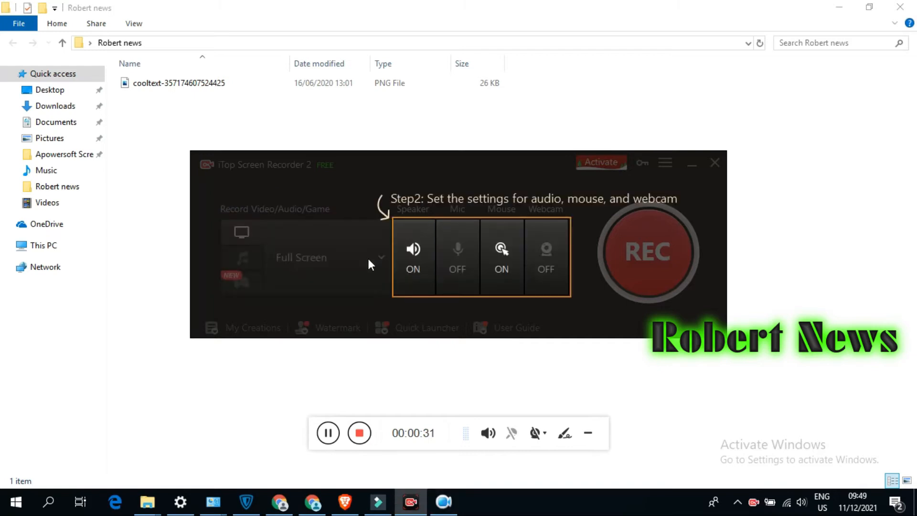
mouse_move(421, 295)
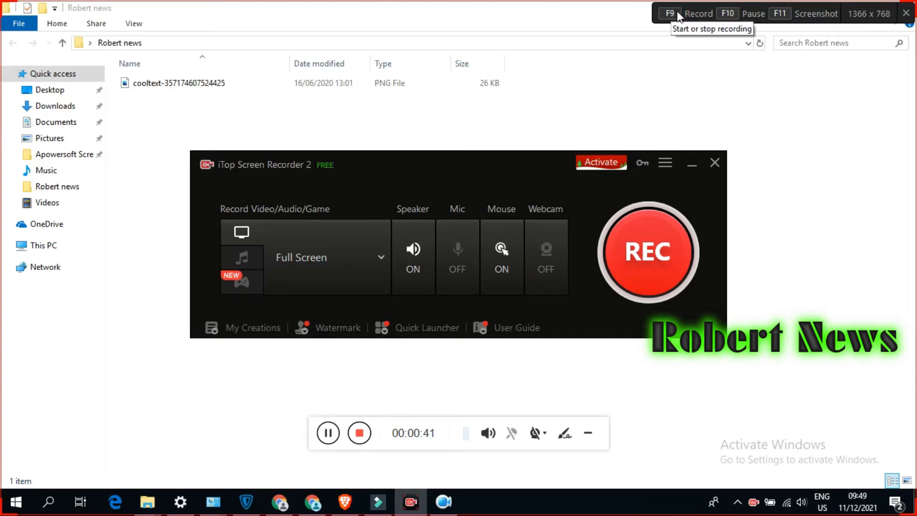
mouse_move(630, 282)
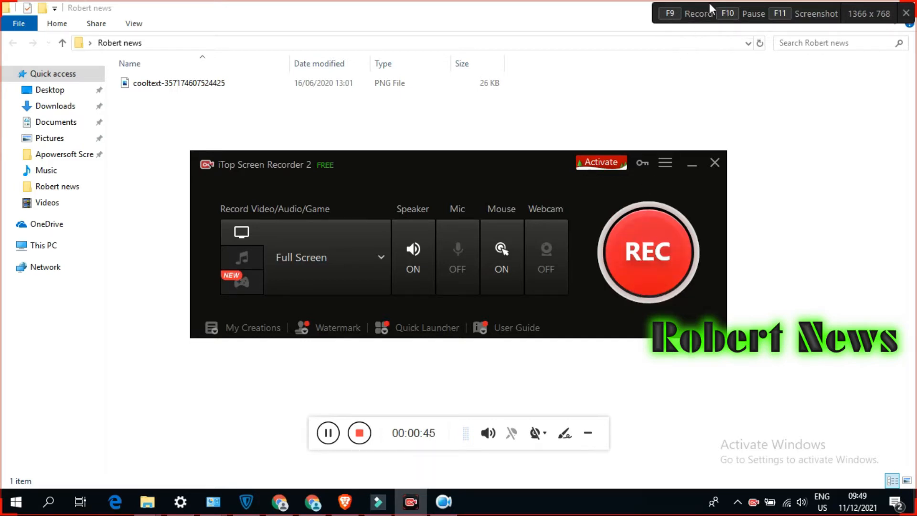
mouse_move(722, 136)
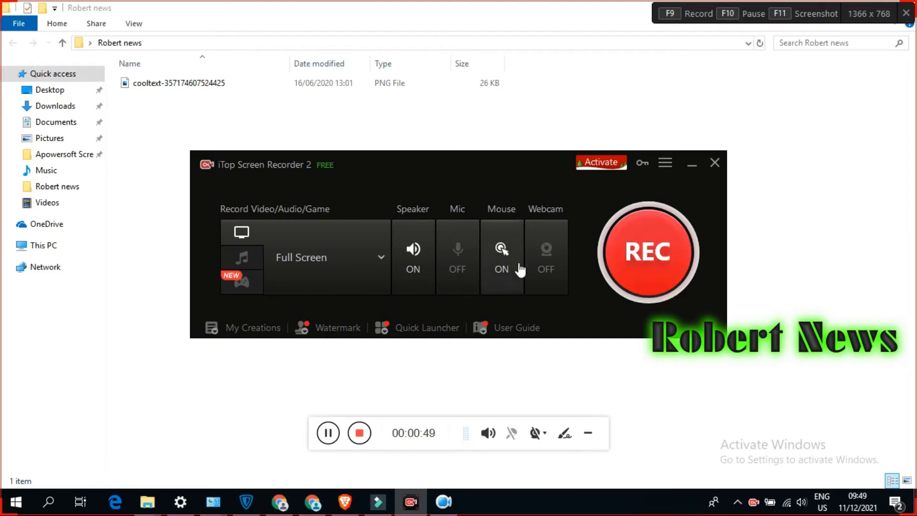
mouse_move(261, 331)
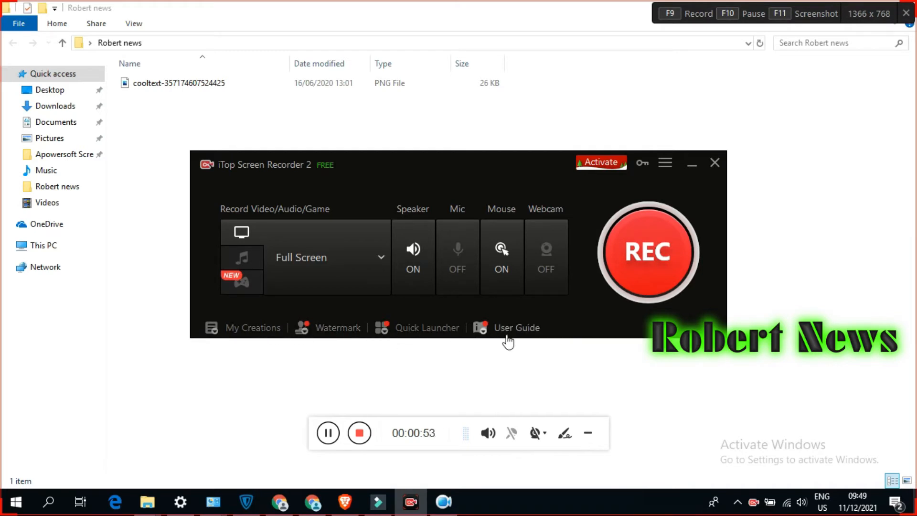
Start recording the full screen with the REC button
click(650, 251)
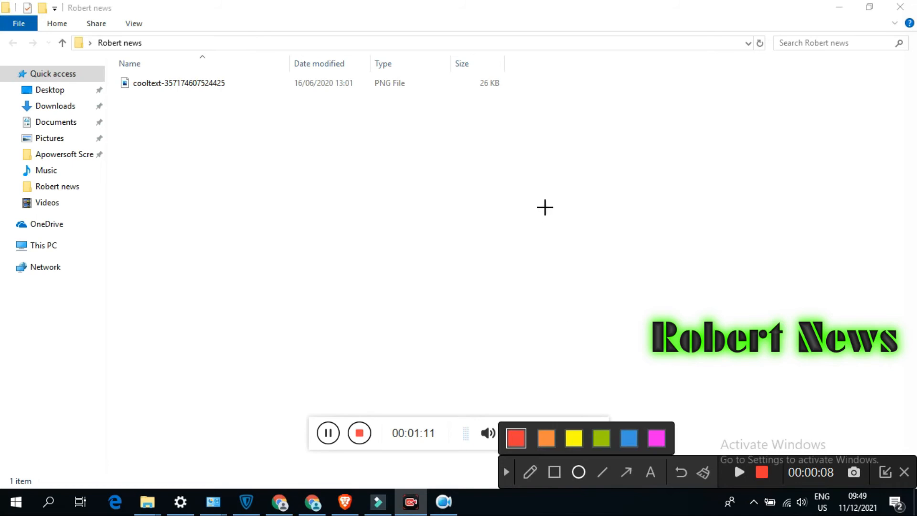
Stop the test recording from the floating toolbar
drag(558, 210, 690, 318)
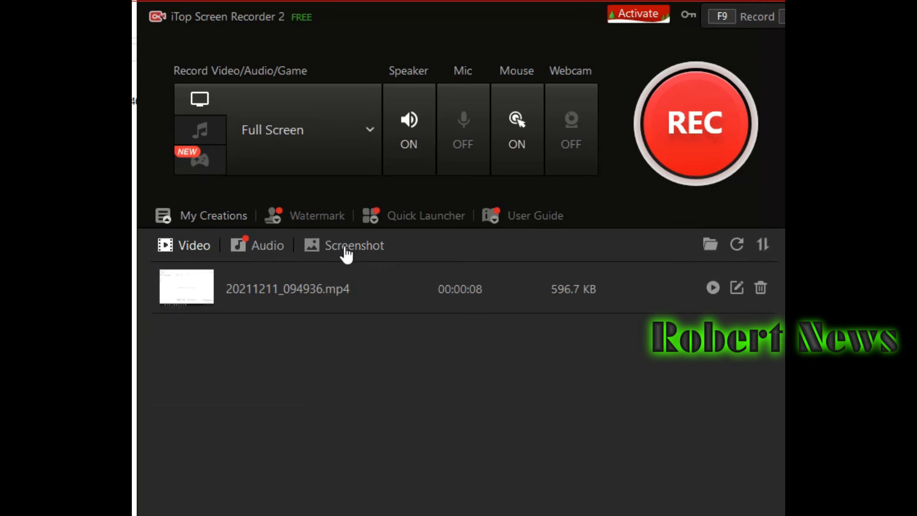
View the Screenshot list, confirm the Audio list is empty, then return to Screenshots
click(354, 246)
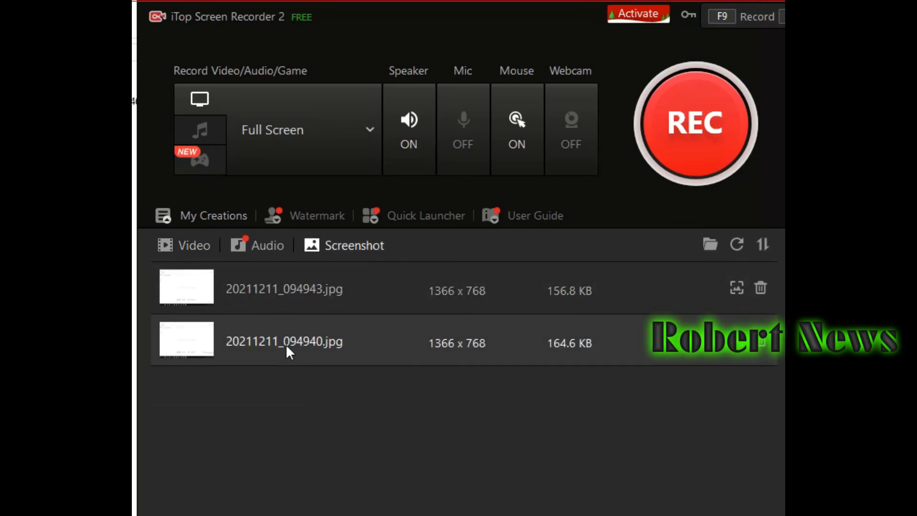
click(267, 245)
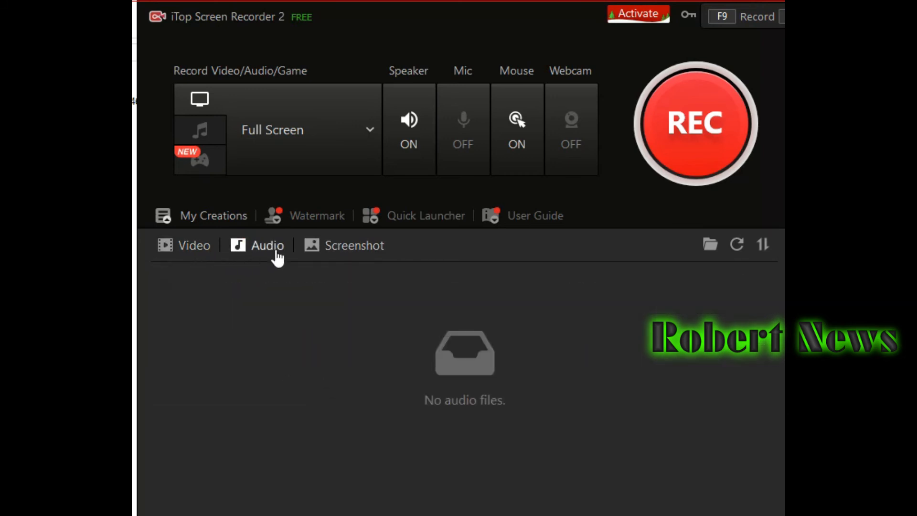
click(354, 245)
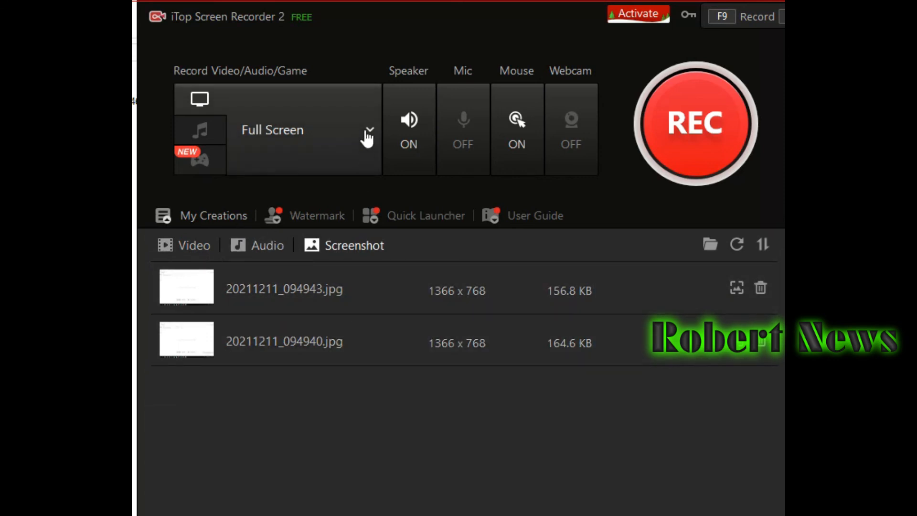
mouse_move(722, 192)
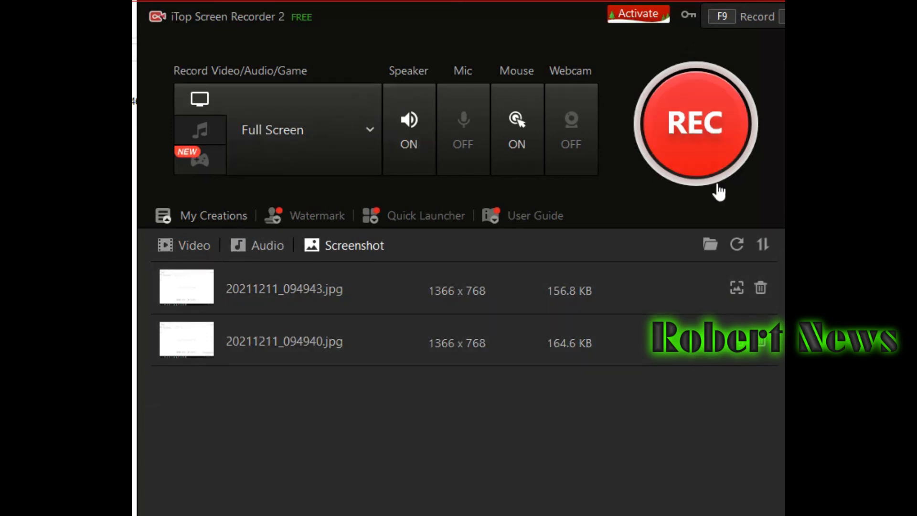
mouse_move(565, 86)
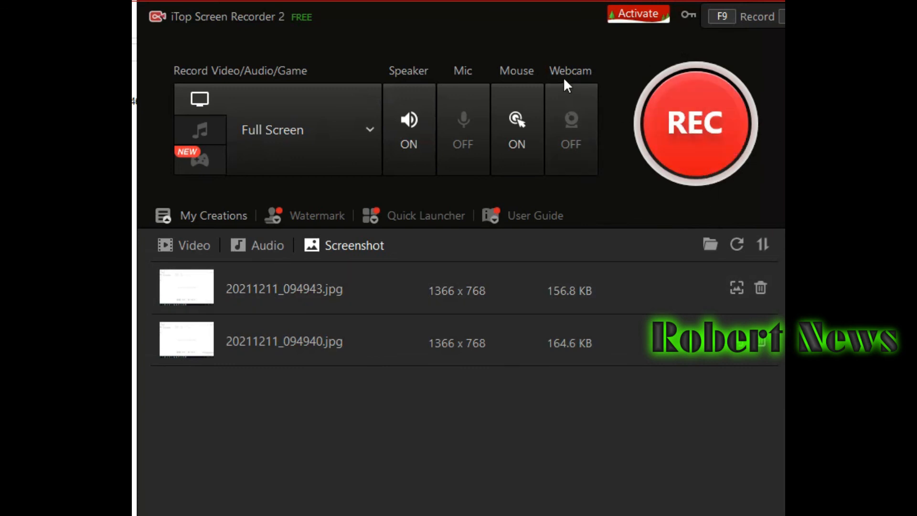